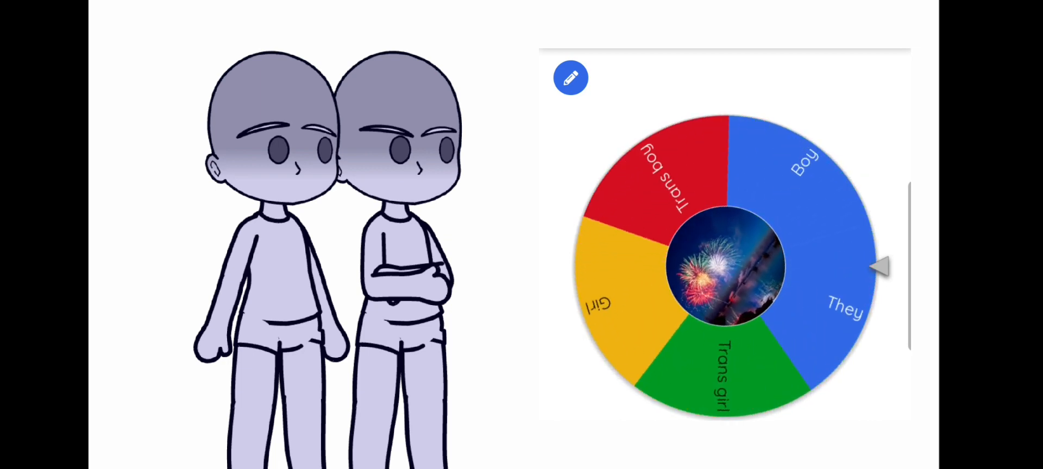
- Spin the gender wheel twice and dismiss the Girl winner announcement
{"action": "left_click", "coordinate": [725, 267]}
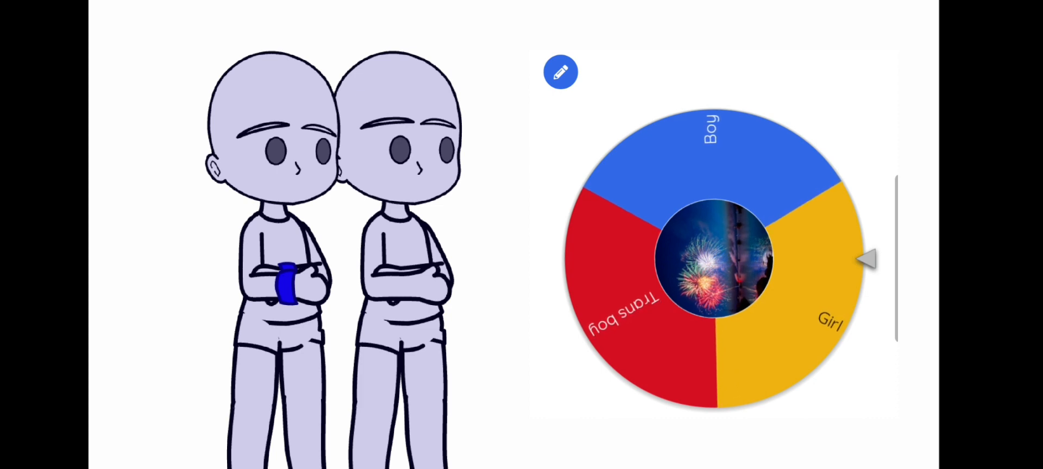
{"action": "left_click", "coordinate": [712, 260]}
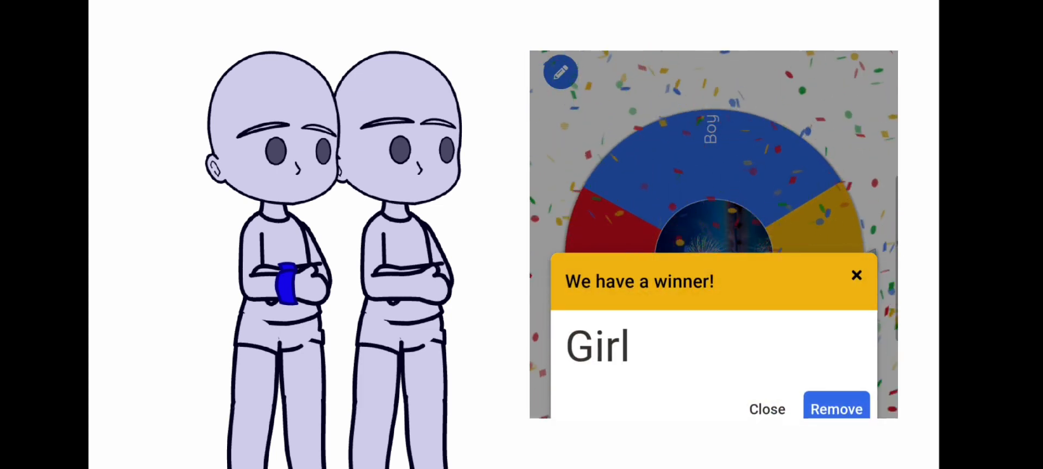
{"action": "left_click", "coordinate": [766, 409]}
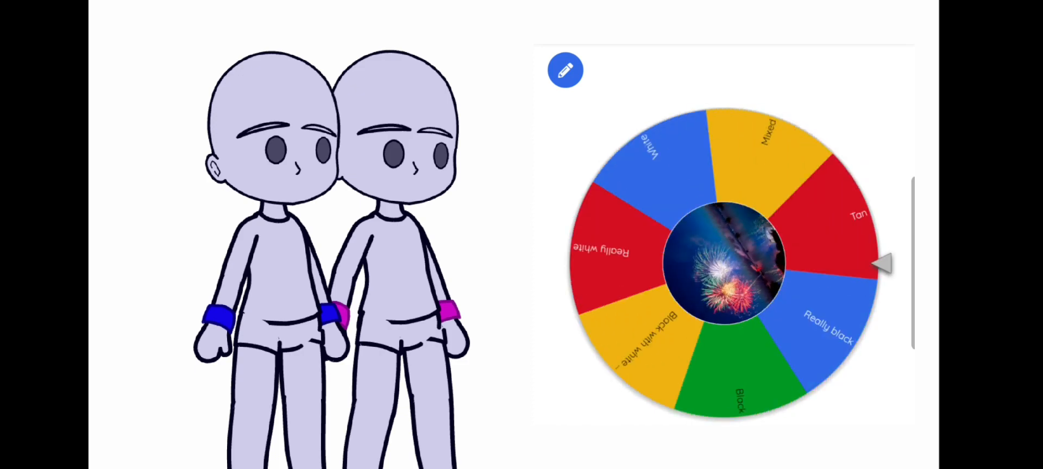
- Spin the skin tone wheel repeatedly to decide both characters' complexions
{"action": "left_click", "coordinate": [722, 260]}
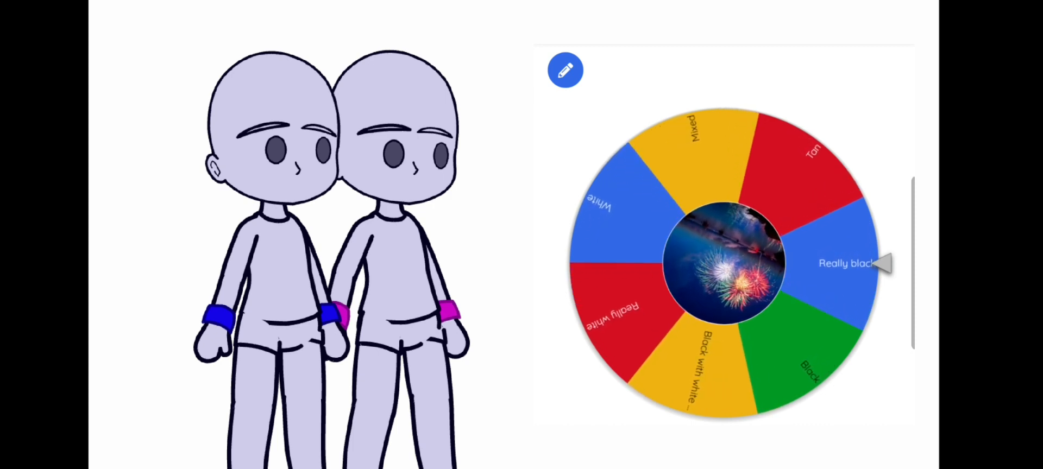
{"action": "left_click", "coordinate": [725, 263]}
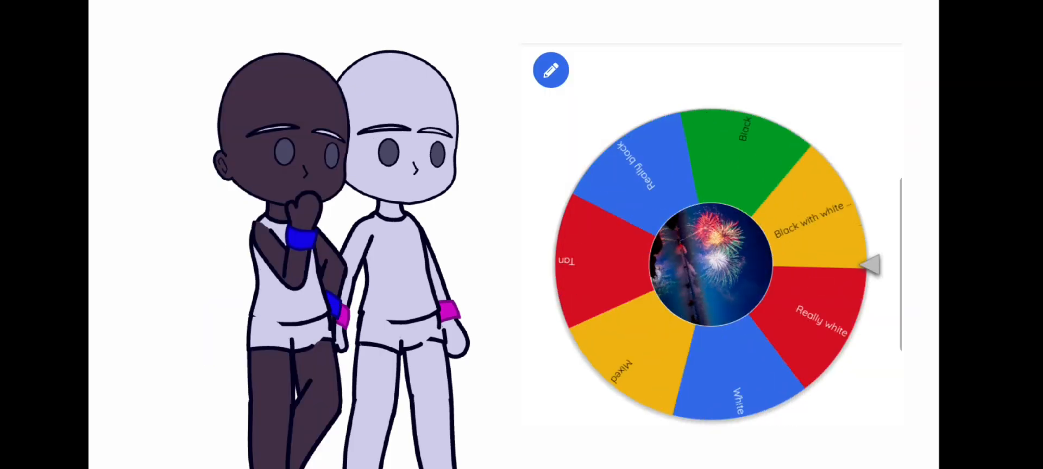
{"action": "left_click", "coordinate": [711, 265]}
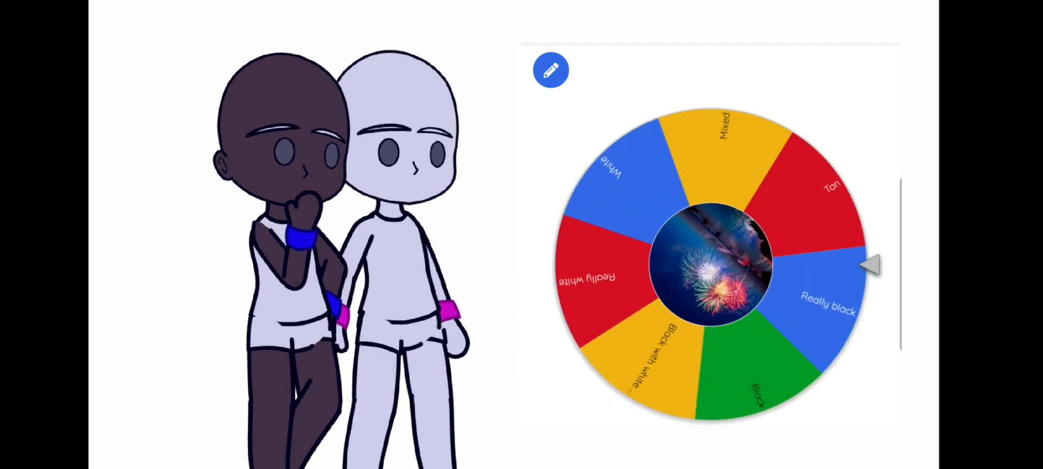
{"action": "left_click", "coordinate": [711, 266]}
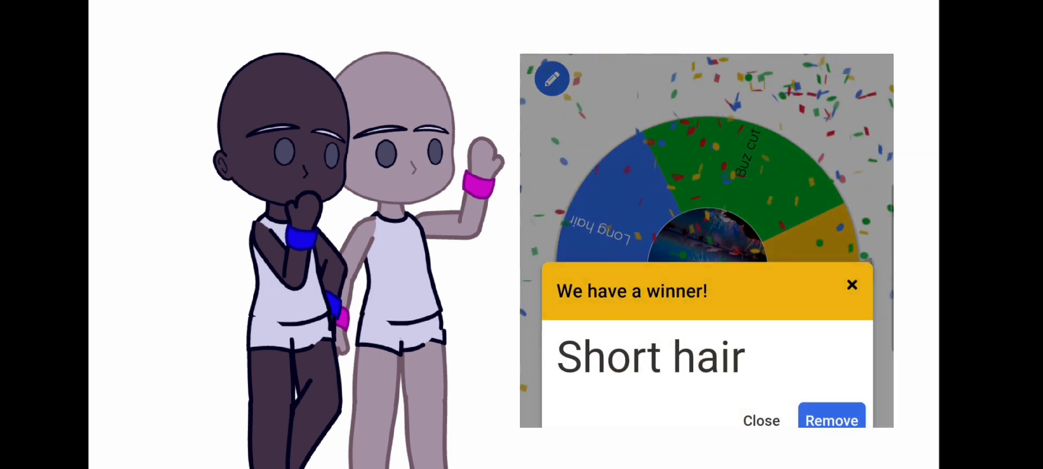
- Dismiss the Short hair winner, then spin the hair length wheel for both characters
{"action": "left_click", "coordinate": [832, 421]}
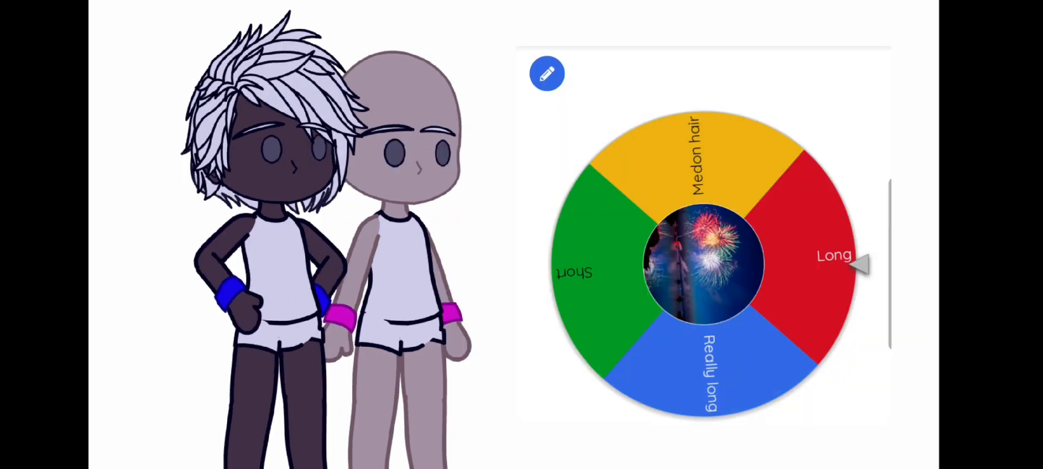
{"action": "left_click", "coordinate": [705, 266]}
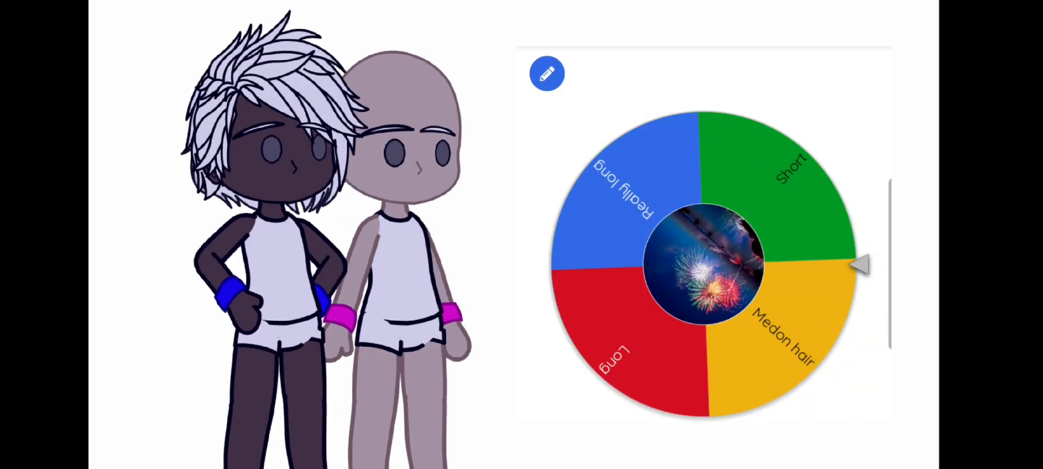
{"action": "left_click", "coordinate": [703, 263]}
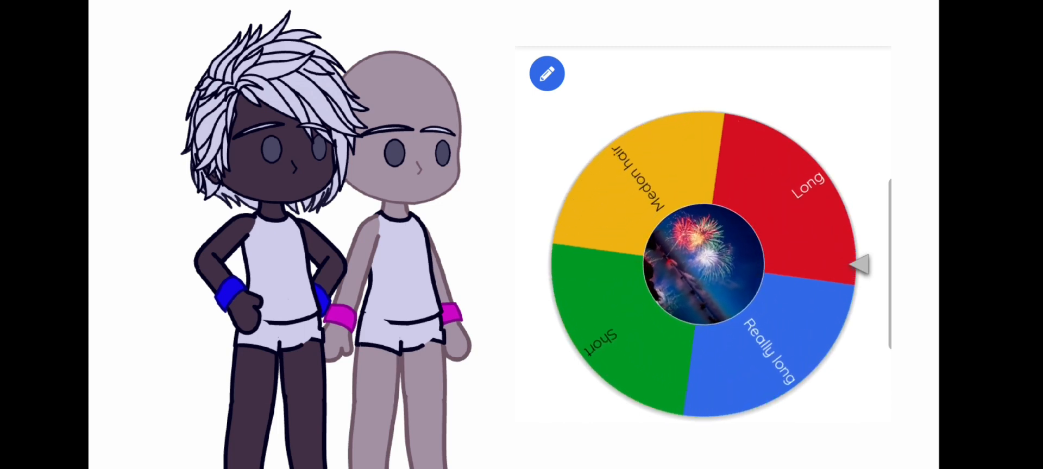
{"action": "left_click", "coordinate": [697, 263]}
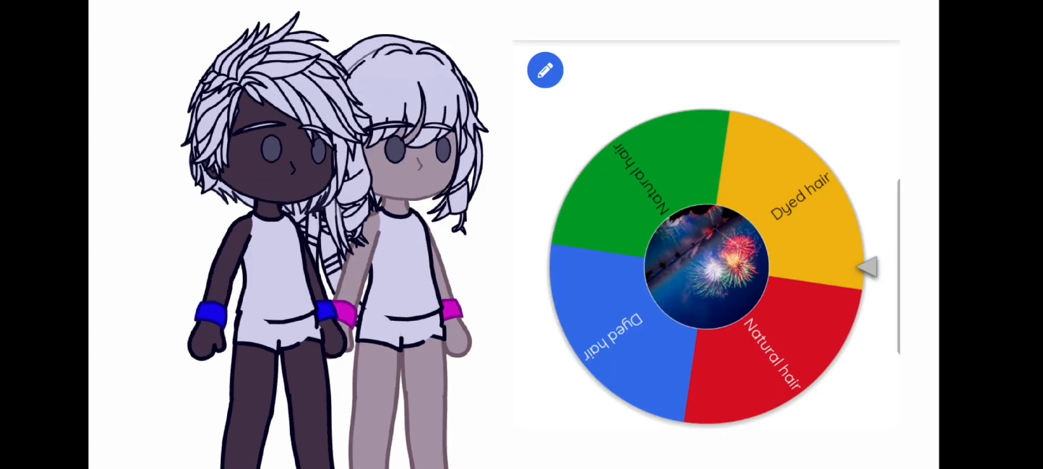
- Spin the Natural hair / Dyed hair wheel for each character
{"action": "left_click", "coordinate": [706, 267]}
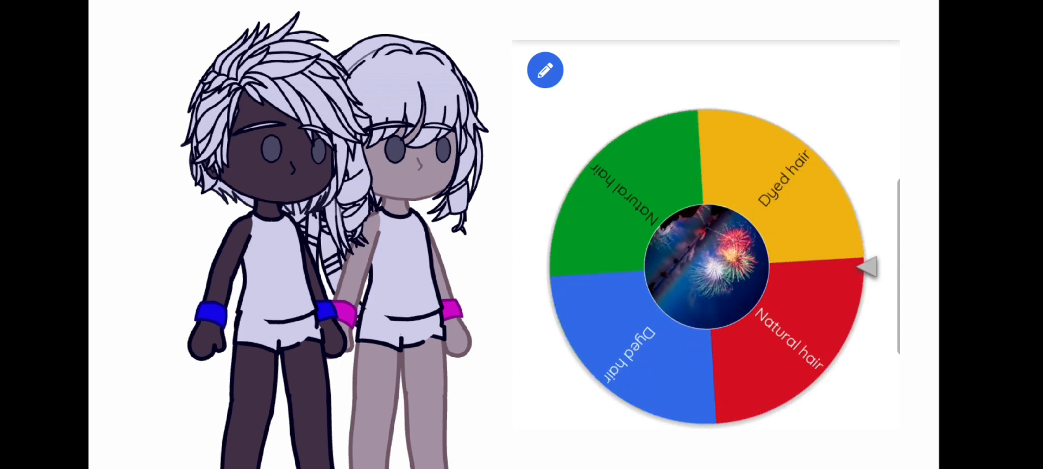
{"action": "left_click", "coordinate": [705, 269]}
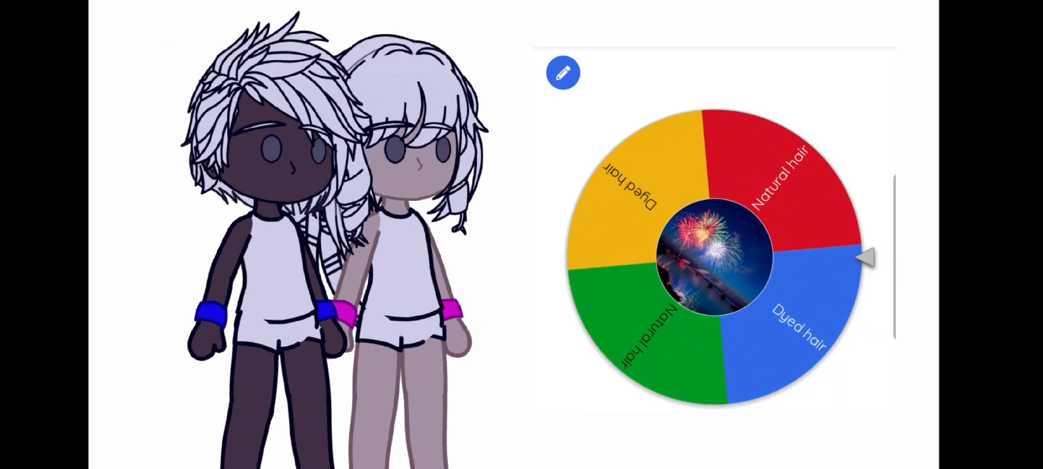
{"action": "left_click", "coordinate": [715, 260]}
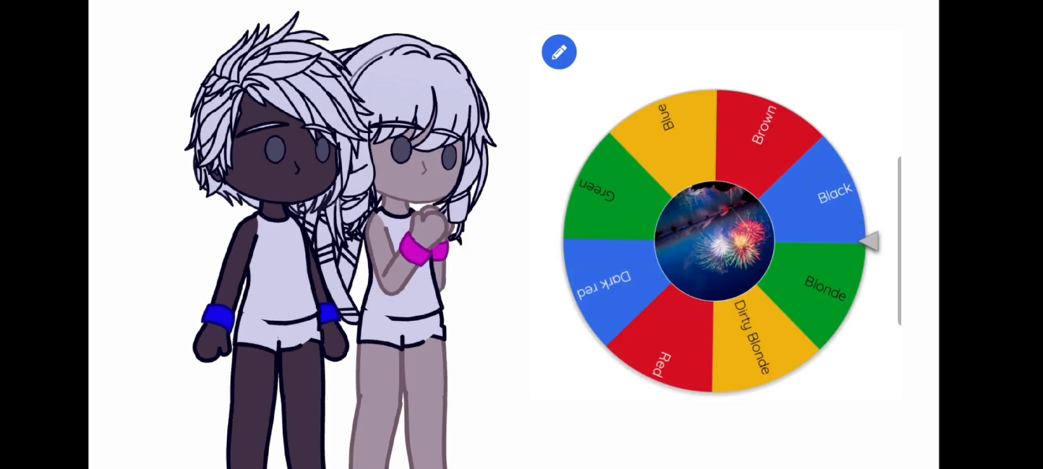
- Spin the hair colour wheel, dismiss the Black winner, and spin again for the other character
{"action": "left_click", "coordinate": [715, 243]}
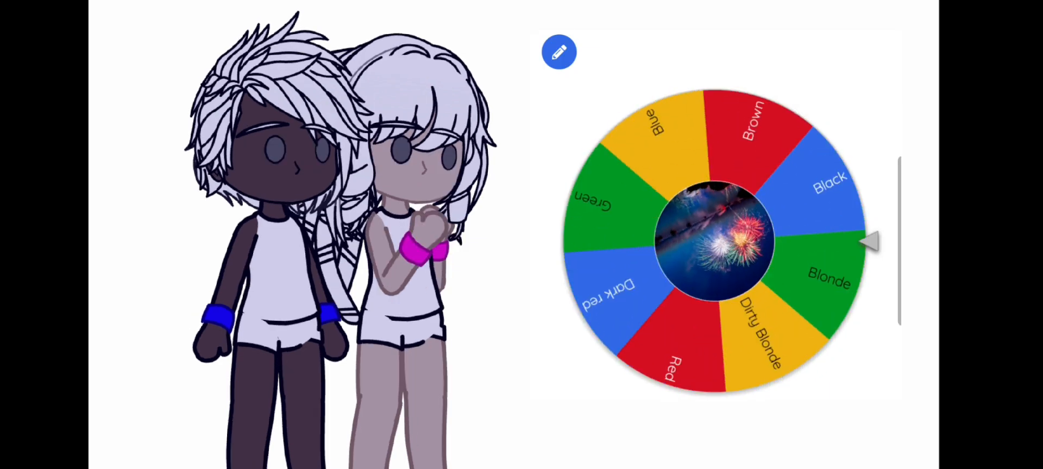
{"action": "left_click", "coordinate": [712, 242]}
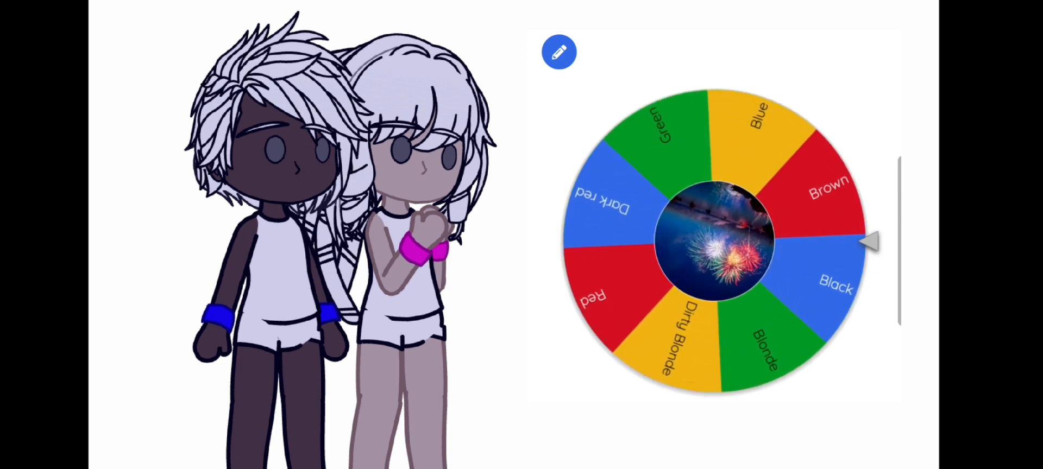
{"action": "left_click", "coordinate": [715, 249]}
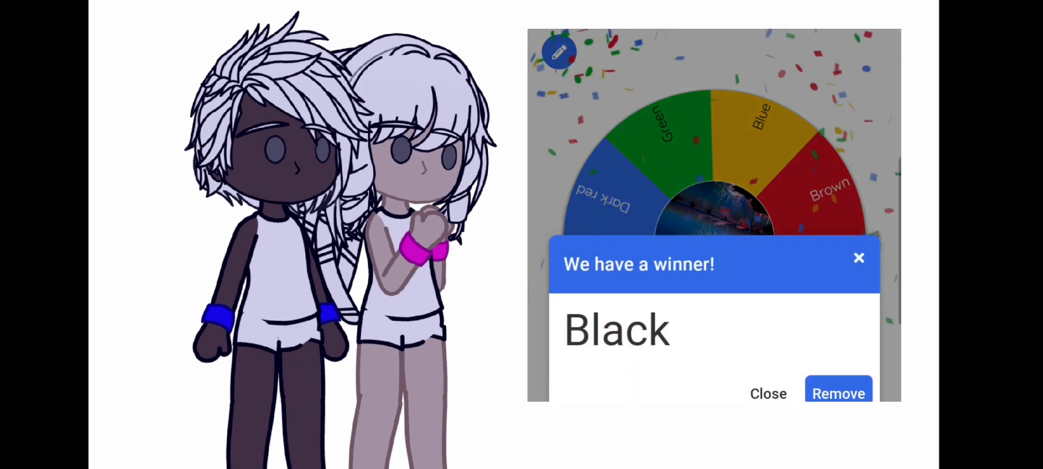
{"action": "left_click", "coordinate": [768, 393]}
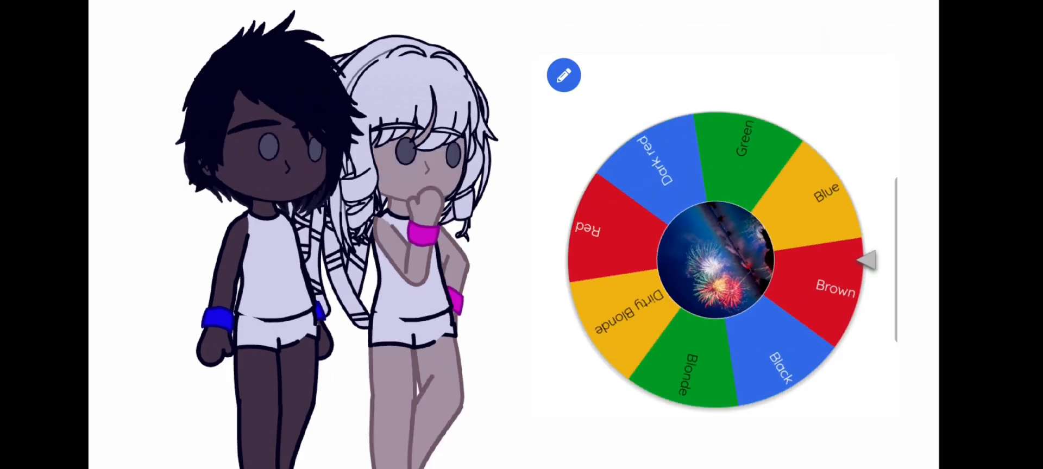
{"action": "left_click", "coordinate": [716, 260]}
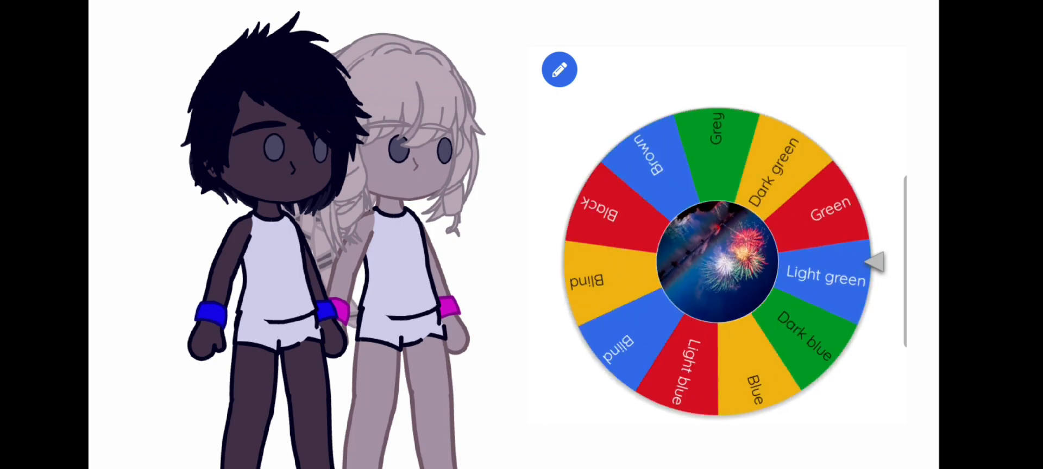
- Spin the eye colour wheel for Green, dismiss it, and spin again for the second character
{"action": "left_click", "coordinate": [715, 263]}
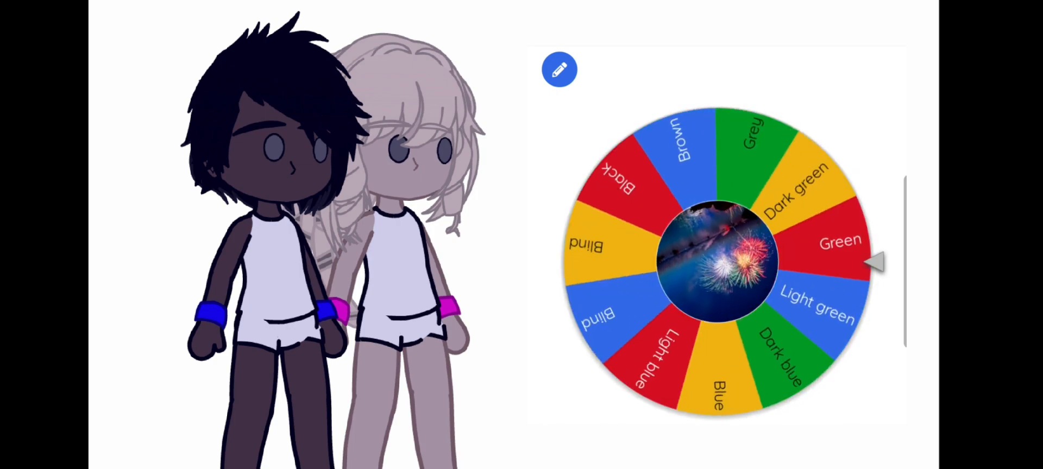
{"action": "left_click", "coordinate": [719, 266]}
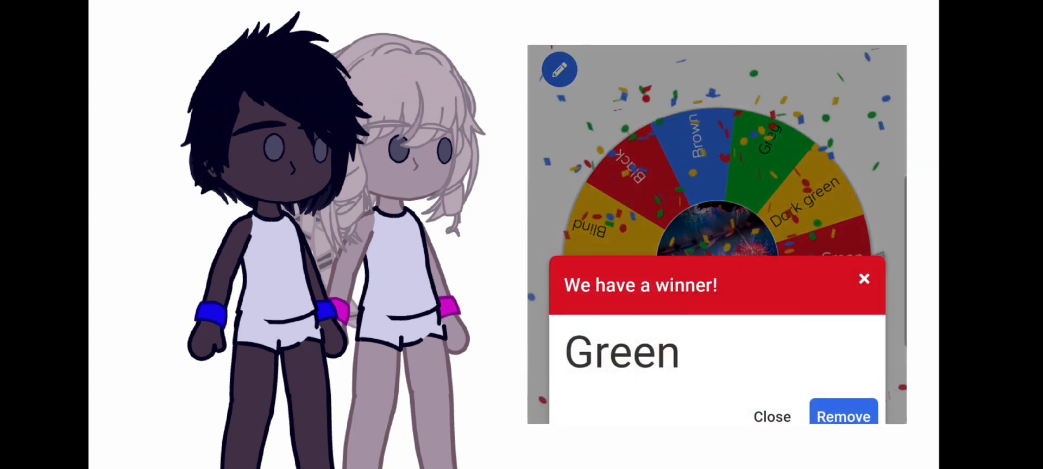
{"action": "left_click", "coordinate": [772, 418]}
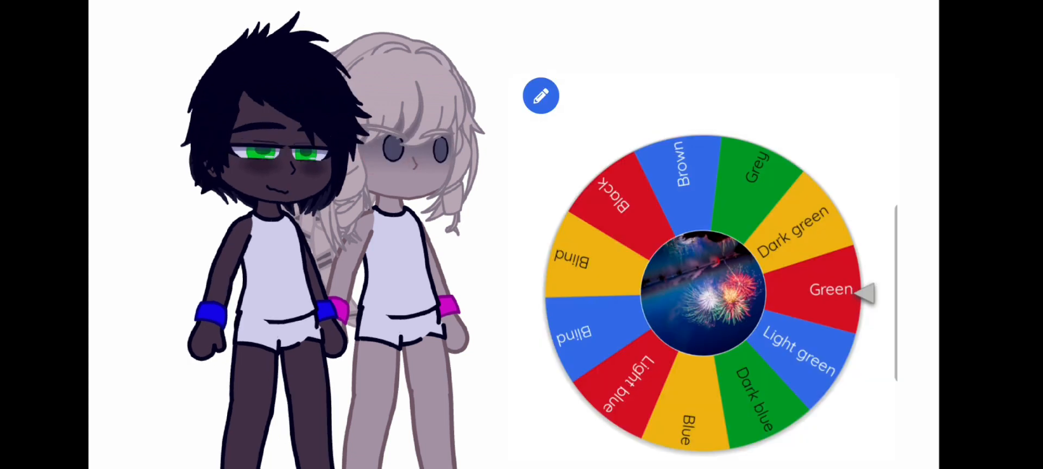
{"action": "left_click", "coordinate": [702, 292]}
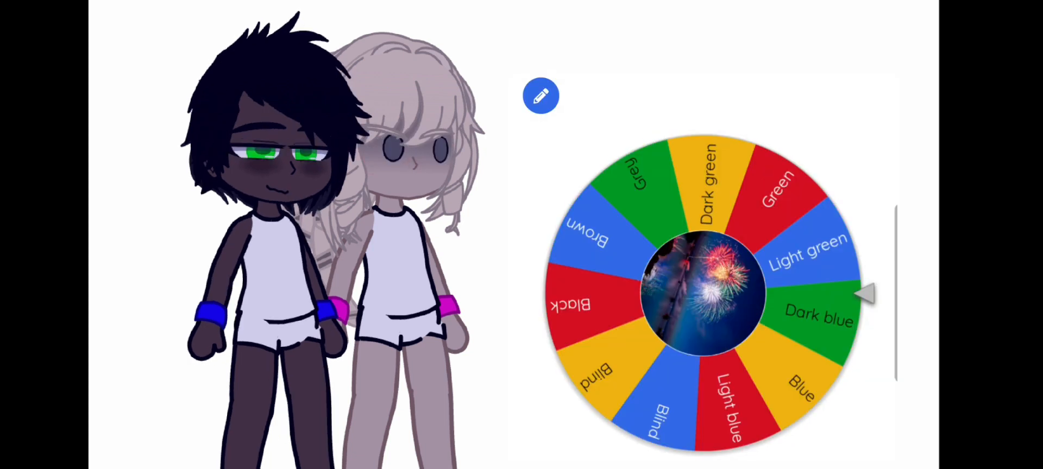
{"action": "left_click", "coordinate": [702, 293]}
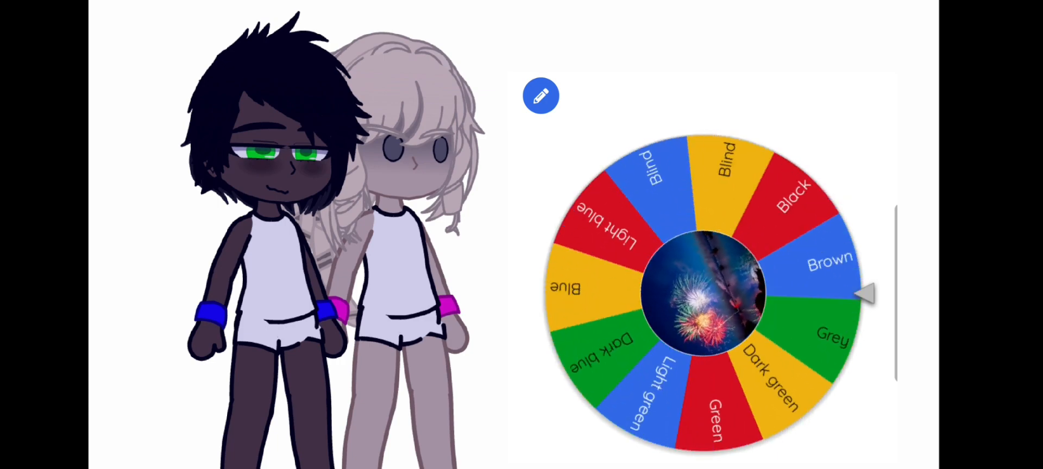
{"action": "left_click", "coordinate": [703, 298]}
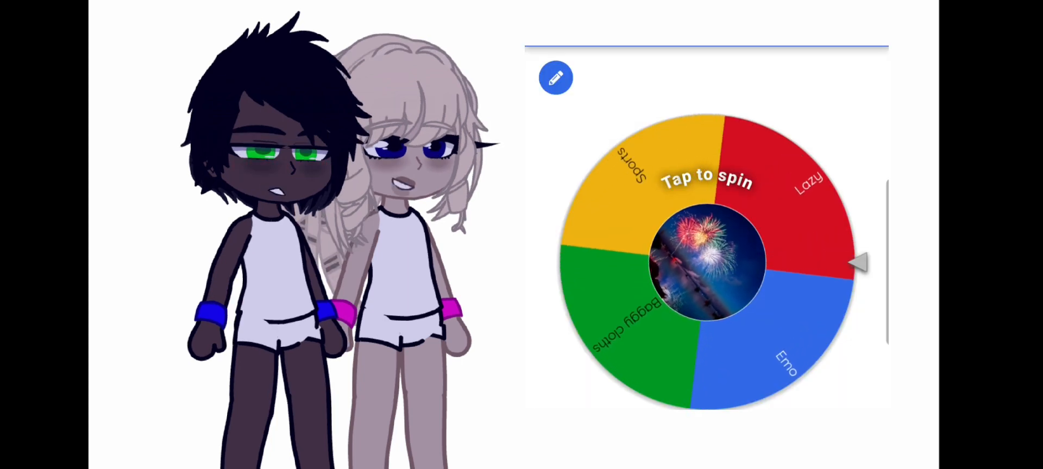
- Spin the Sports/Lazy/Emo/Baggy cloths wheel, then spin again with Tomboy and Girly added
{"action": "left_click", "coordinate": [708, 260]}
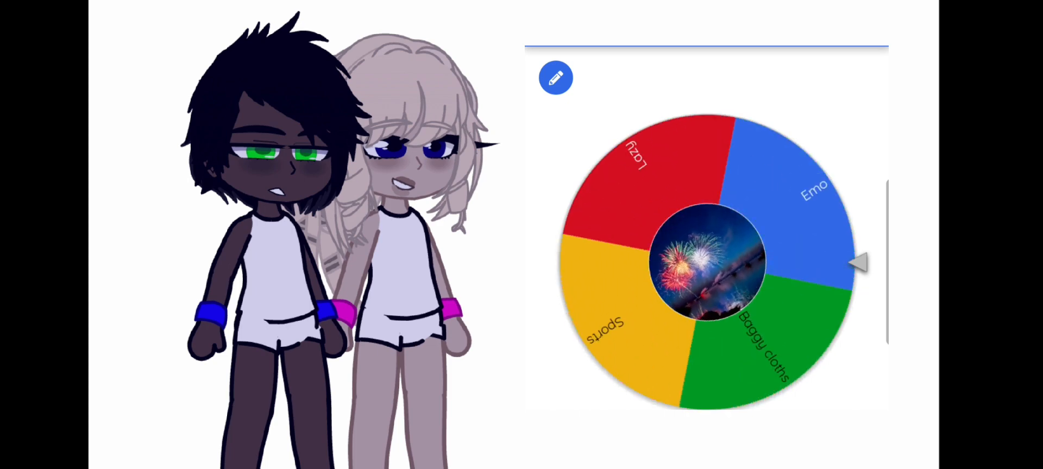
{"action": "left_click", "coordinate": [708, 261]}
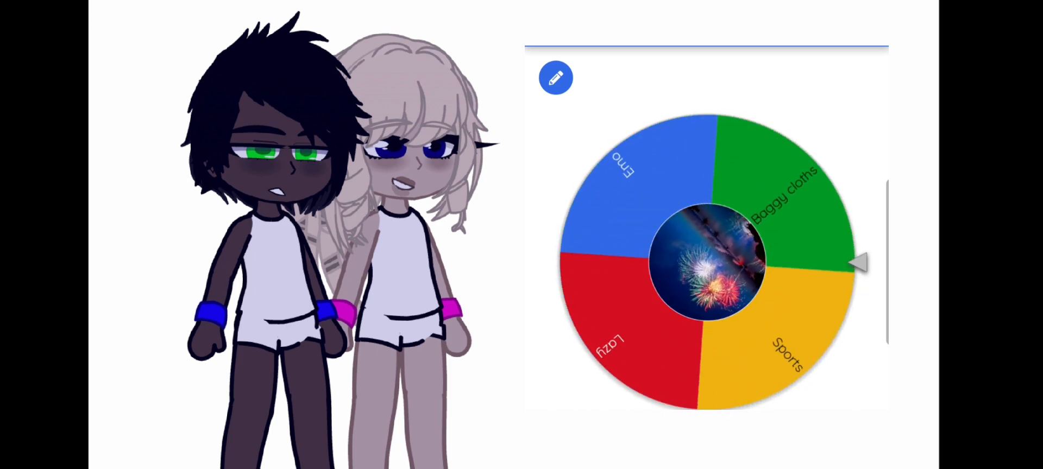
{"action": "left_click", "coordinate": [705, 260]}
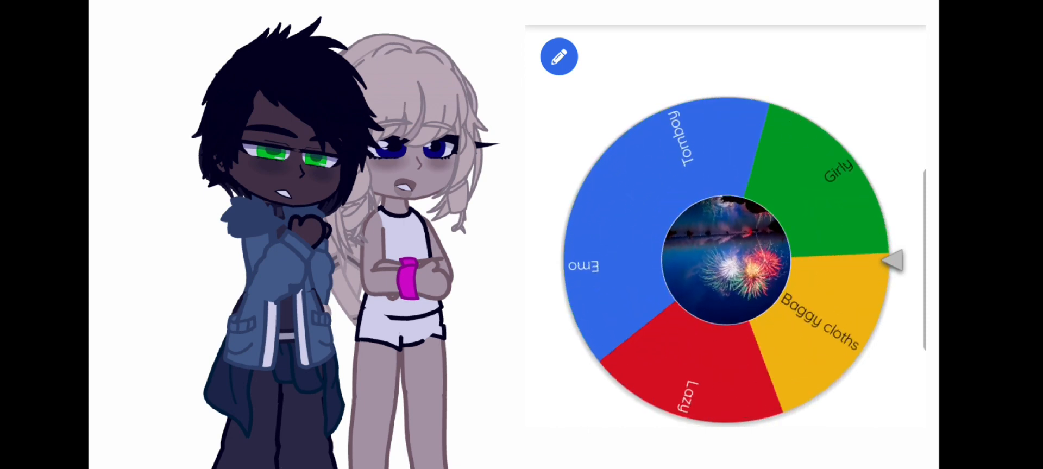
{"action": "left_click", "coordinate": [725, 260]}
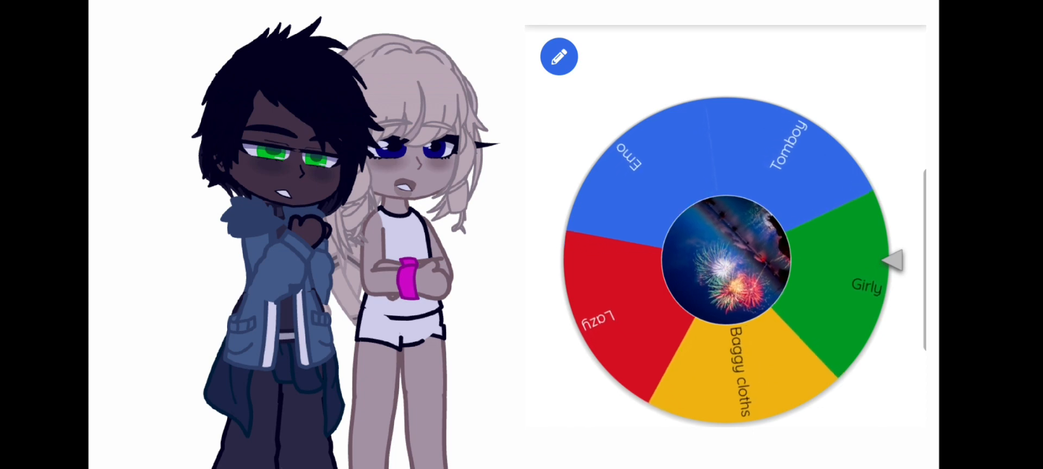
{"action": "left_click", "coordinate": [725, 259]}
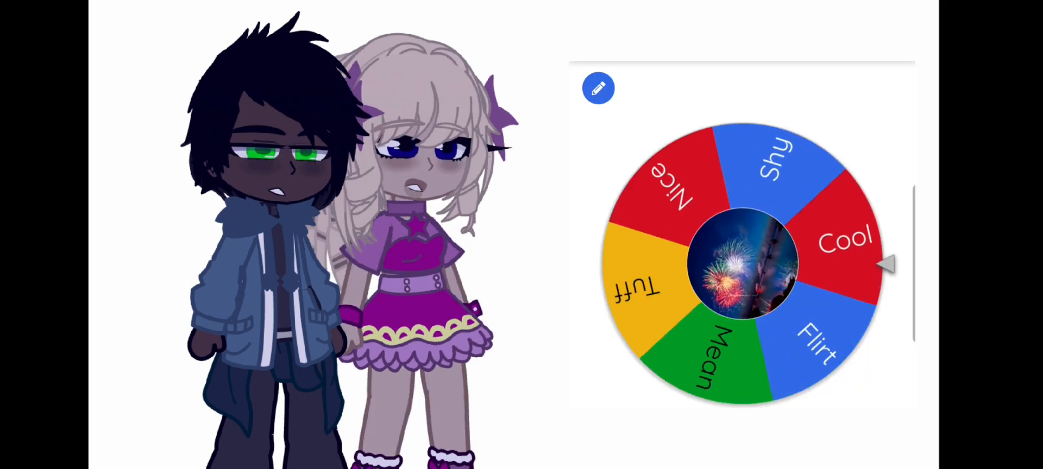
- Spin the personality wheel and dismiss the Nice winner announcement
{"action": "left_click", "coordinate": [742, 266]}
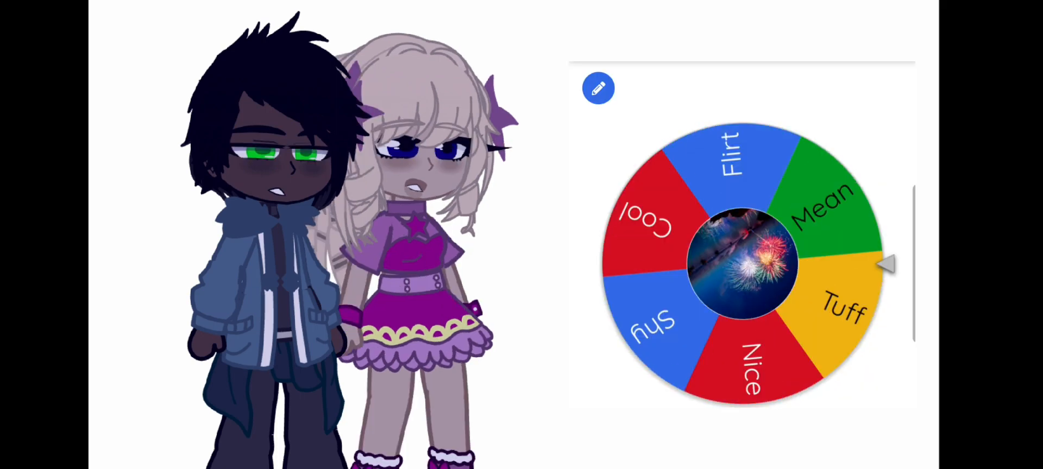
{"action": "left_click", "coordinate": [743, 266]}
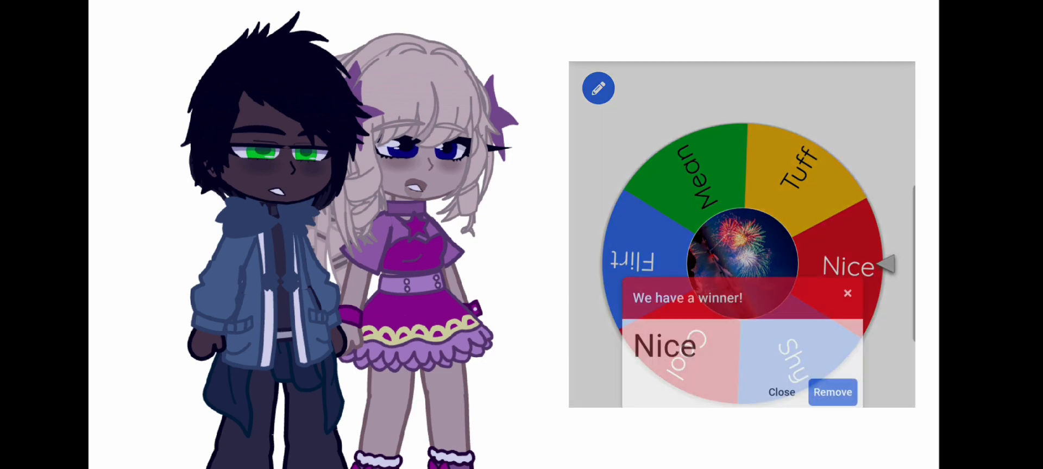
{"action": "left_click", "coordinate": [781, 393]}
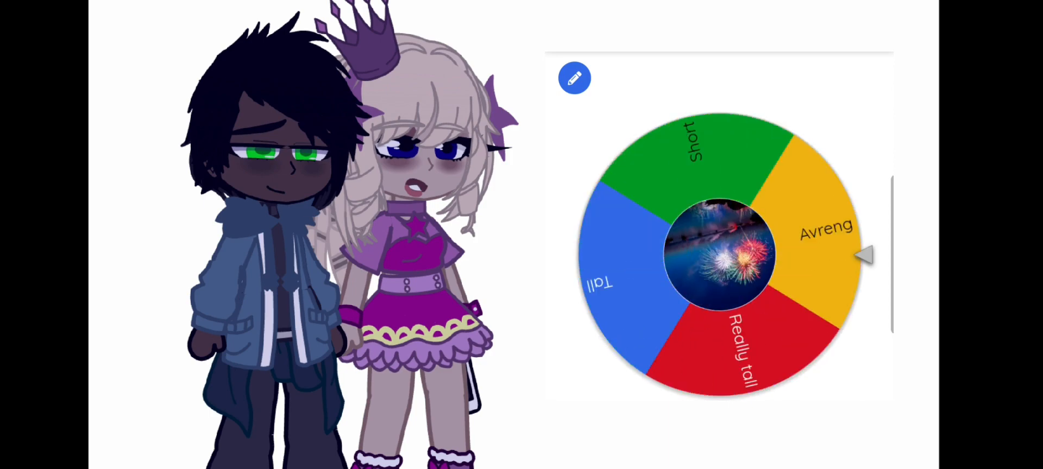
- Spin the height wheel until it lands on Tall and dismiss the winner announcement
{"action": "left_click", "coordinate": [721, 257]}
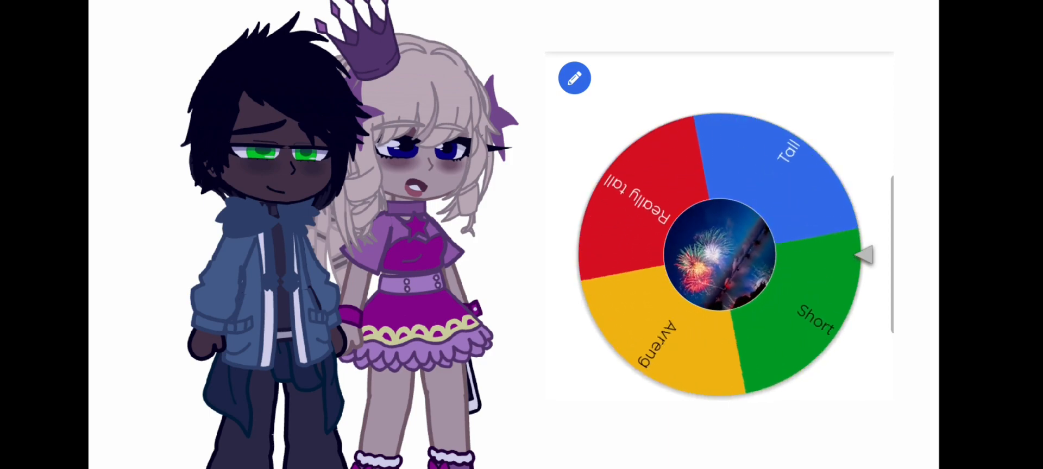
{"action": "left_click", "coordinate": [718, 257]}
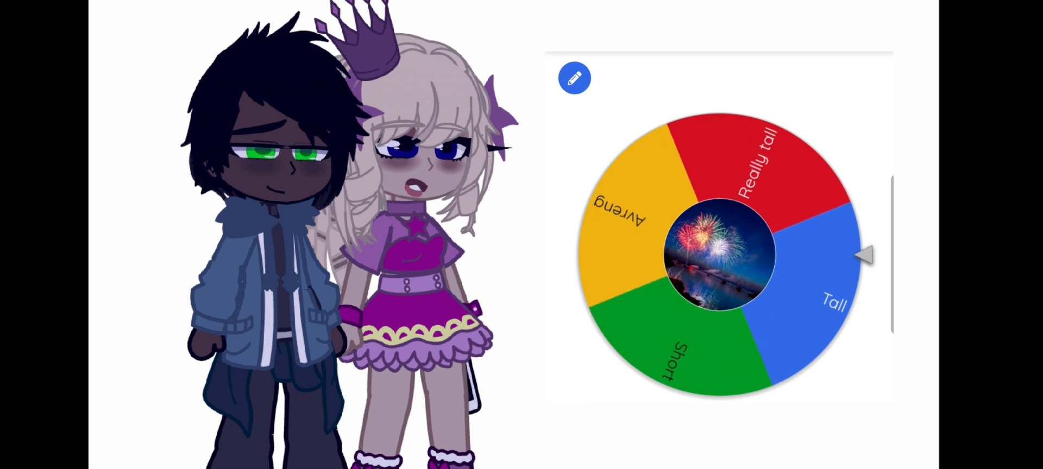
{"action": "left_click", "coordinate": [715, 257]}
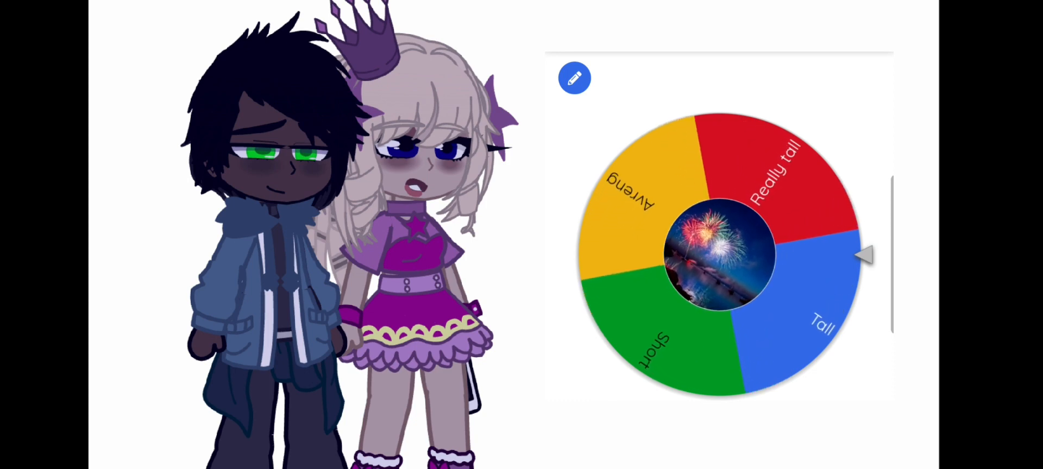
{"action": "left_click", "coordinate": [718, 260]}
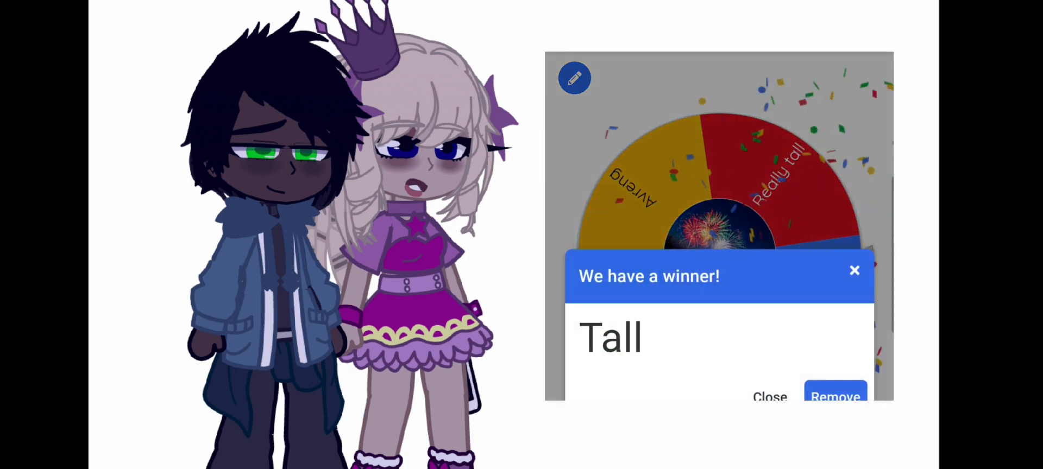
{"action": "left_click", "coordinate": [769, 397]}
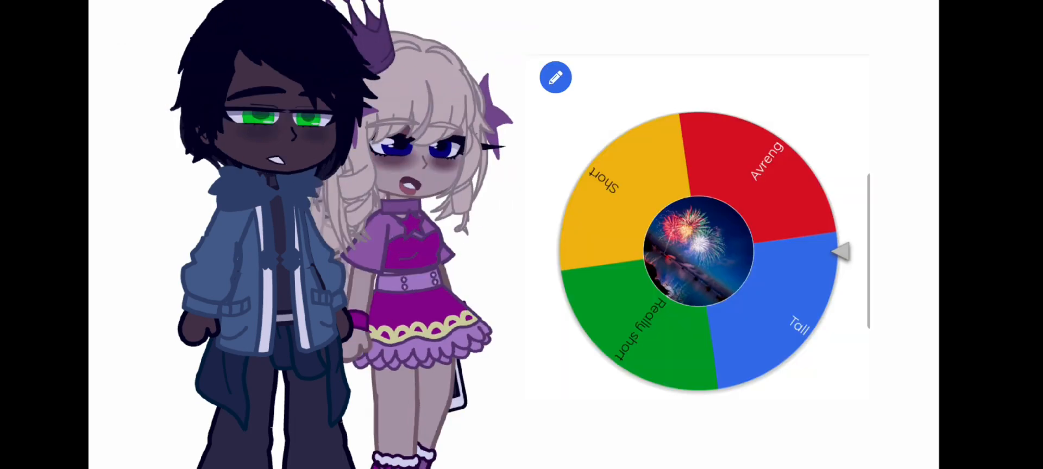
- Spin the updated height wheel with Really short until it lands on Short
{"action": "left_click", "coordinate": [695, 251]}
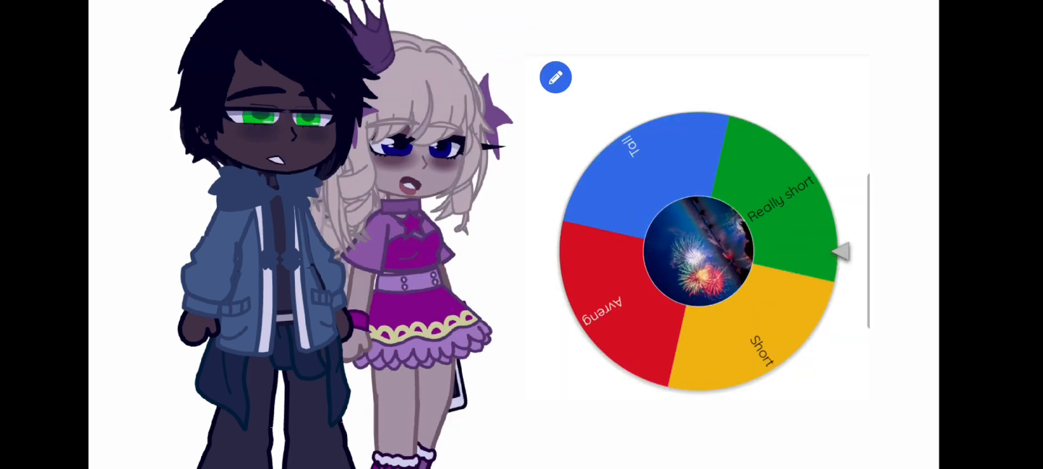
{"action": "left_click", "coordinate": [696, 251]}
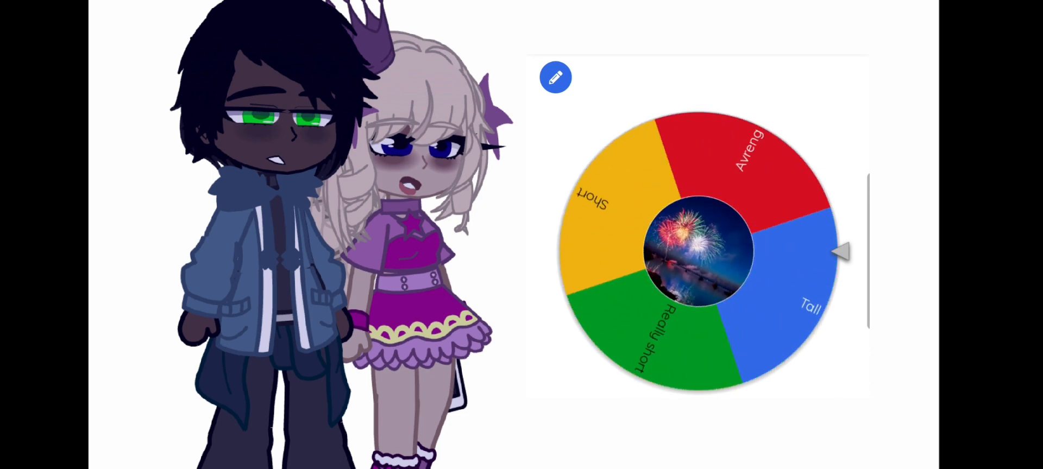
{"action": "left_click", "coordinate": [698, 252]}
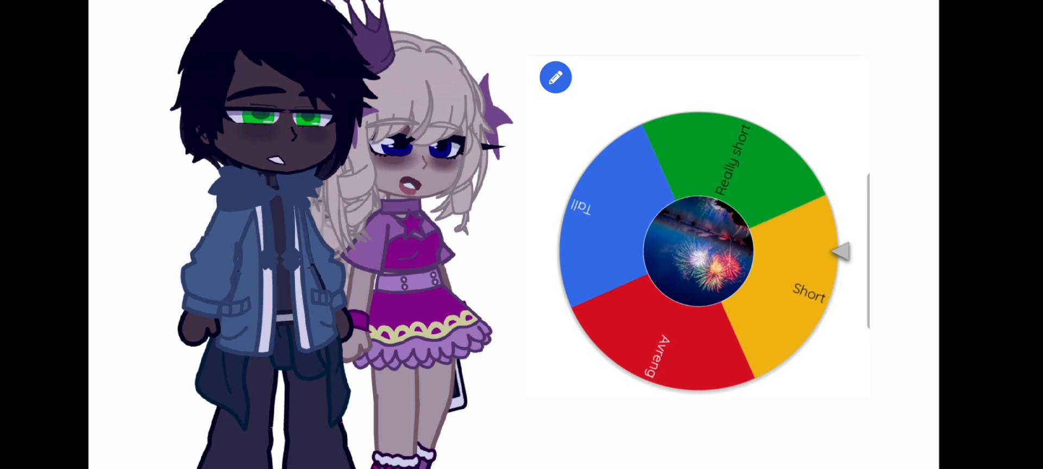
{"action": "left_click", "coordinate": [699, 253]}
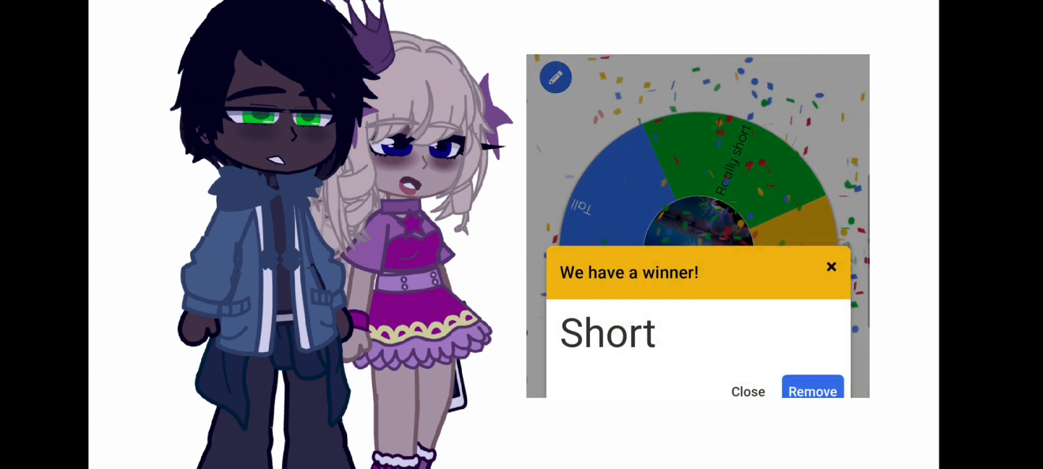